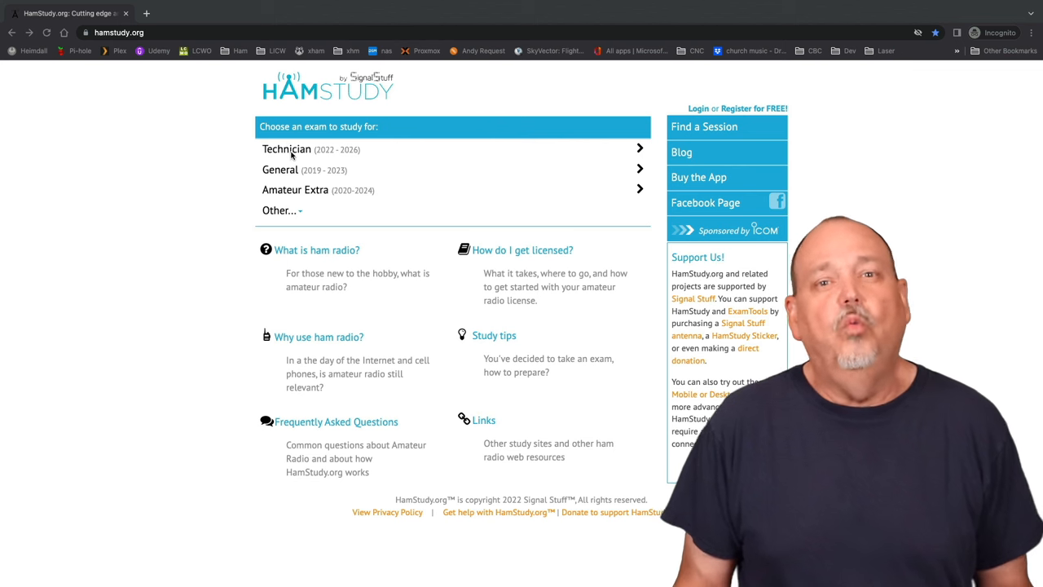
Open the Technician (2022–2026) exam page and go to its question pool browser.
{"action": "left_click", "coordinate": [286, 149]}
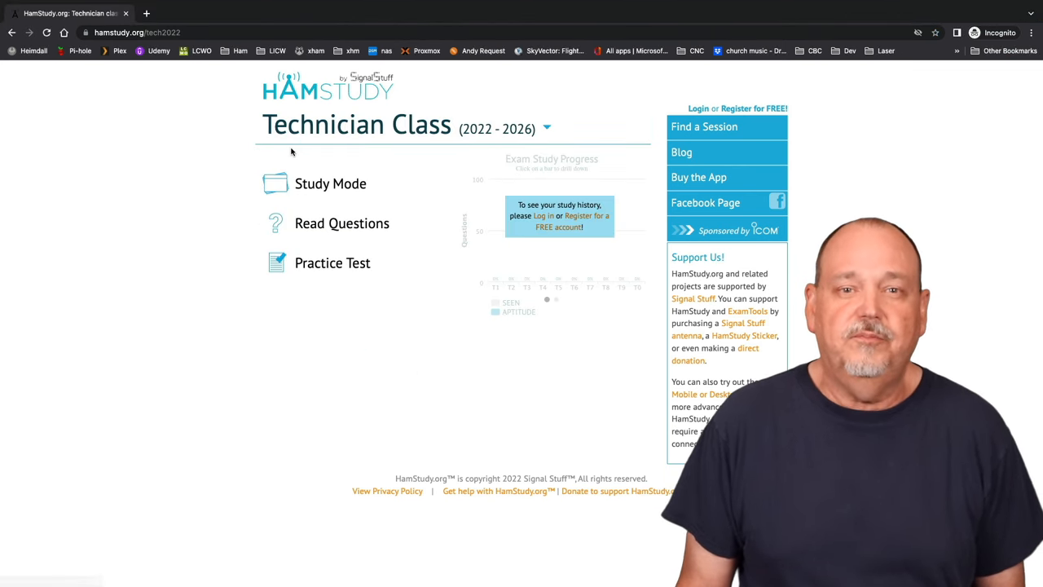
{"action": "mouse_move", "coordinate": [175, 157]}
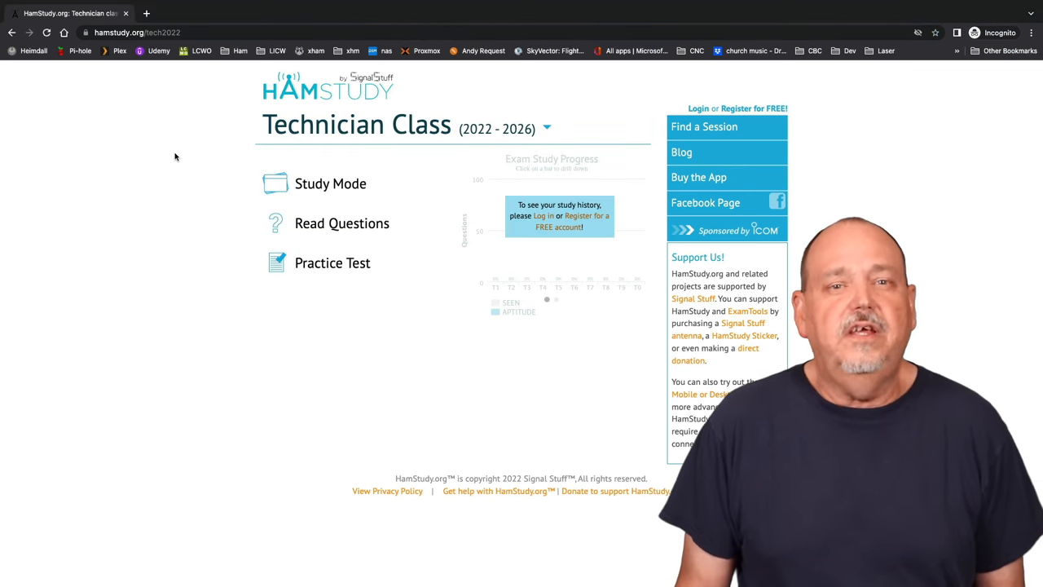
{"action": "mouse_move", "coordinate": [302, 179]}
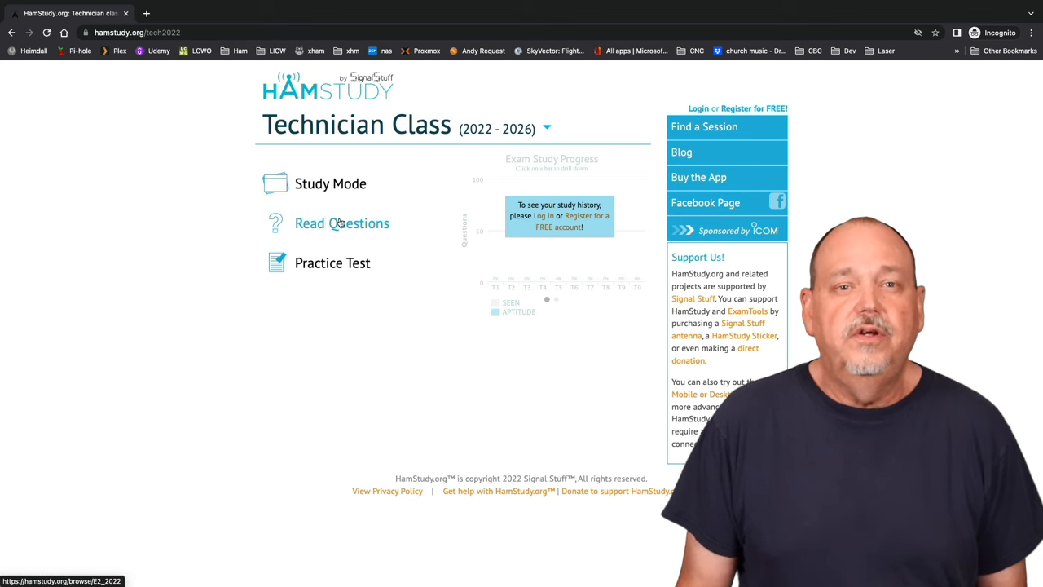
{"action": "mouse_move", "coordinate": [342, 259]}
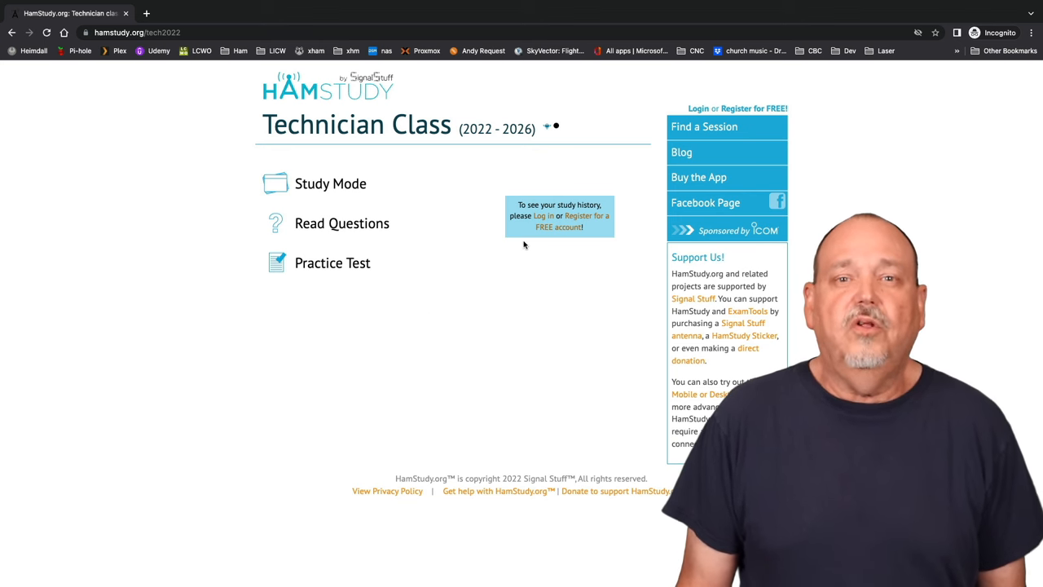
{"action": "mouse_move", "coordinate": [485, 212]}
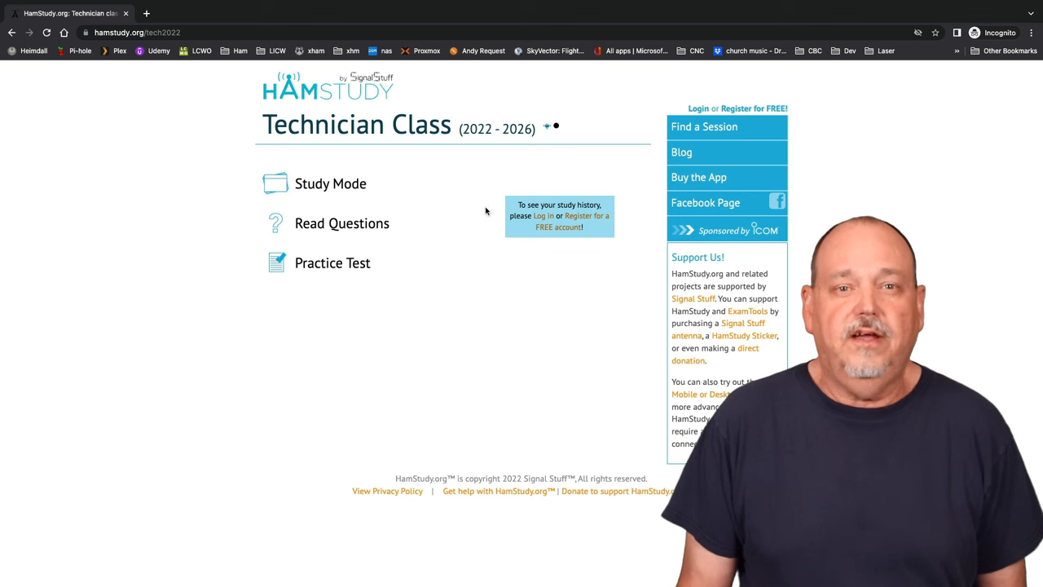
{"action": "mouse_move", "coordinate": [367, 350]}
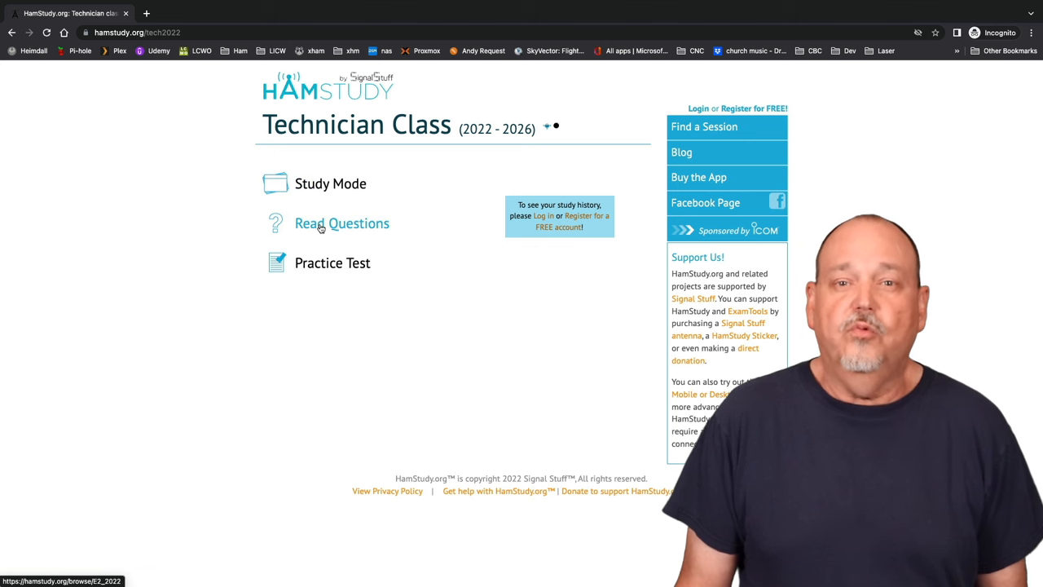
{"action": "left_click", "coordinate": [342, 223]}
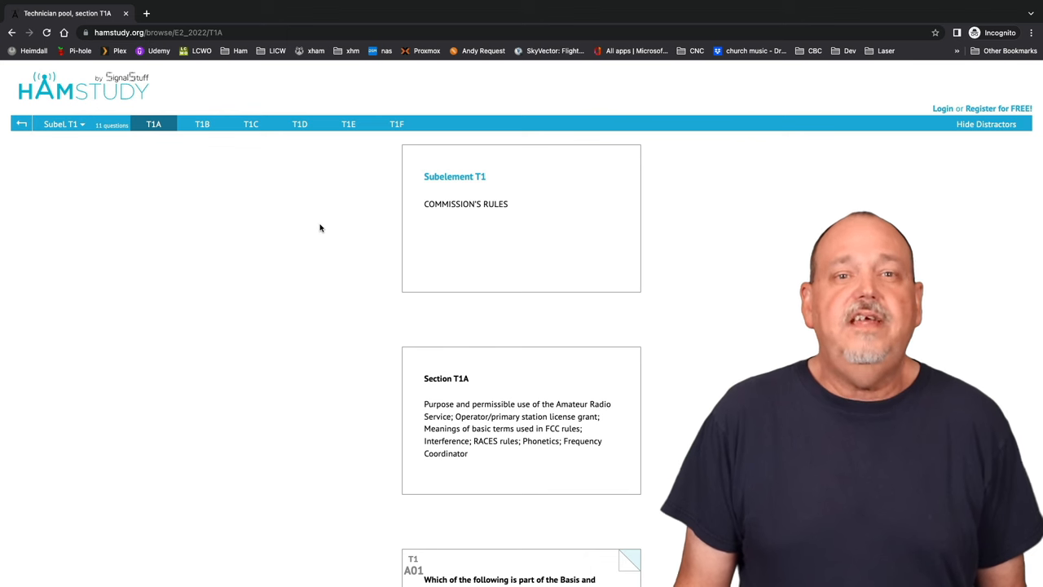
Use Read Questions to show section T1A on the Commission's Rules.
{"action": "left_click", "coordinate": [61, 124]}
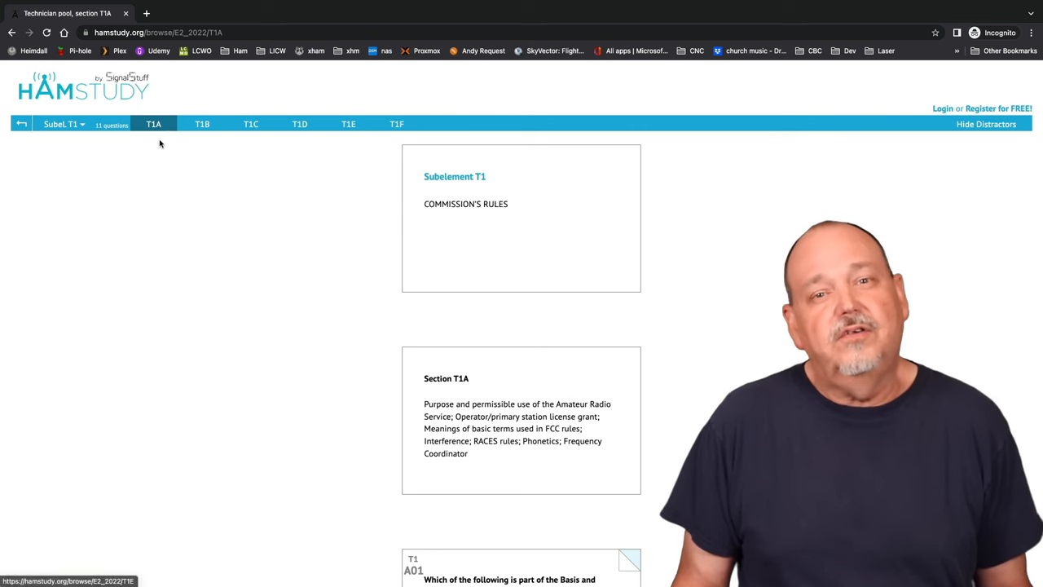
{"action": "scroll", "scroll_direction": "down", "scroll_amount": 3}
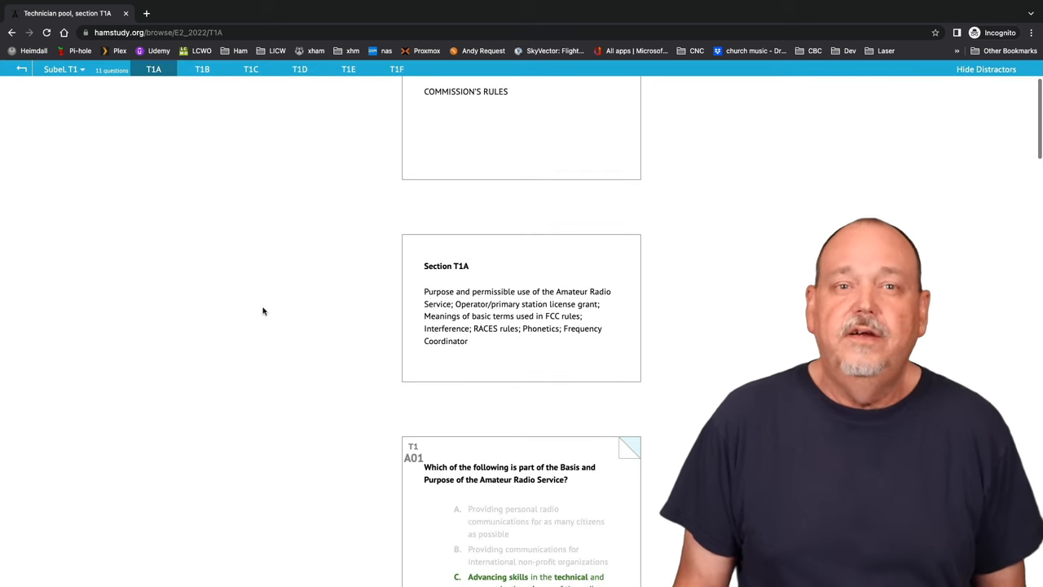
{"action": "mouse_move", "coordinate": [339, 338]}
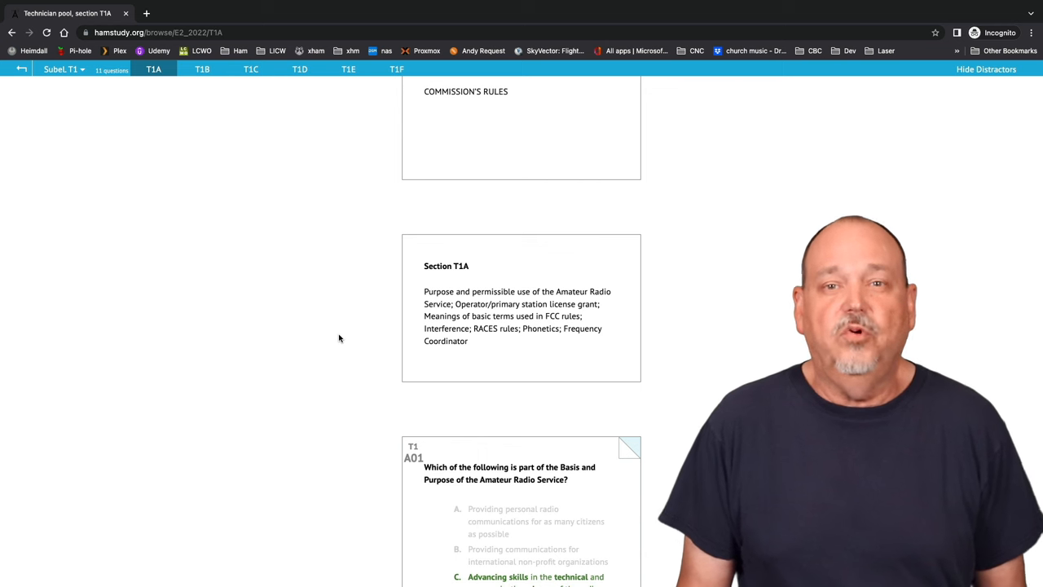
{"action": "scroll", "scroll_direction": "down", "scroll_amount": 3}
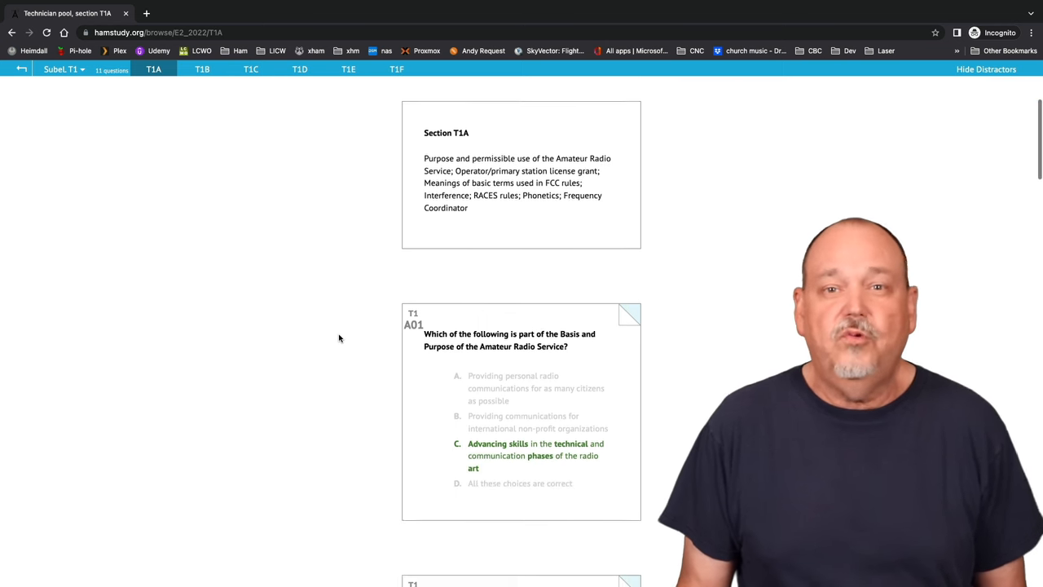
{"action": "scroll", "scroll_direction": "down", "scroll_amount": 3}
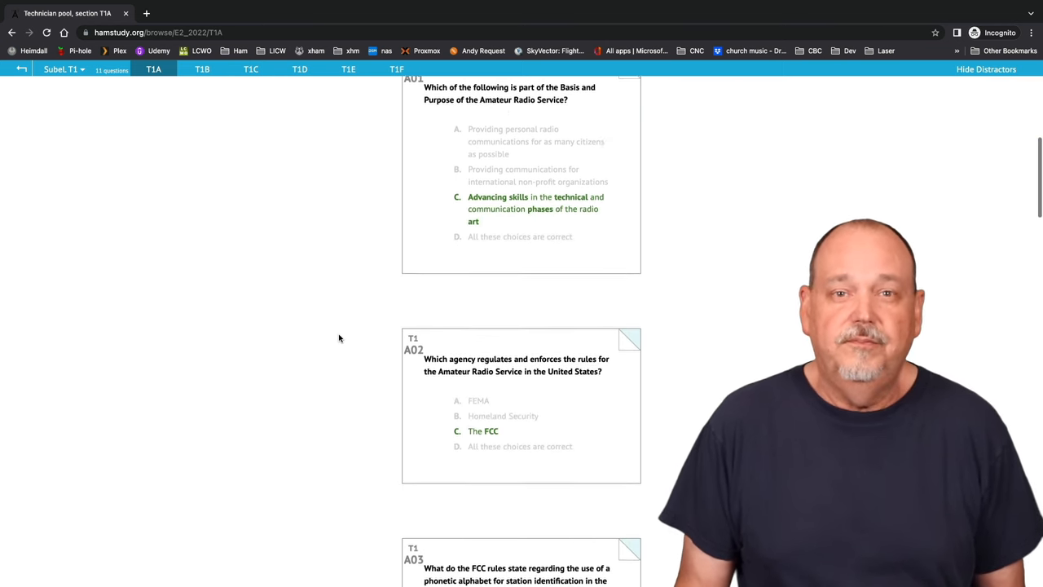
{"action": "scroll", "scroll_direction": "down", "scroll_amount": 3}
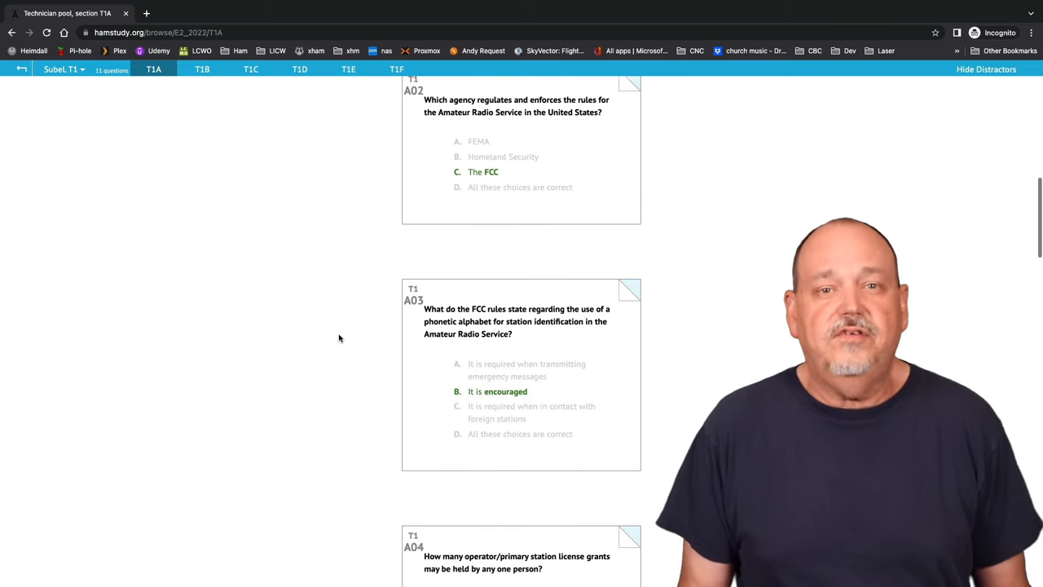
{"action": "scroll", "scroll_direction": "down", "scroll_amount": 3}
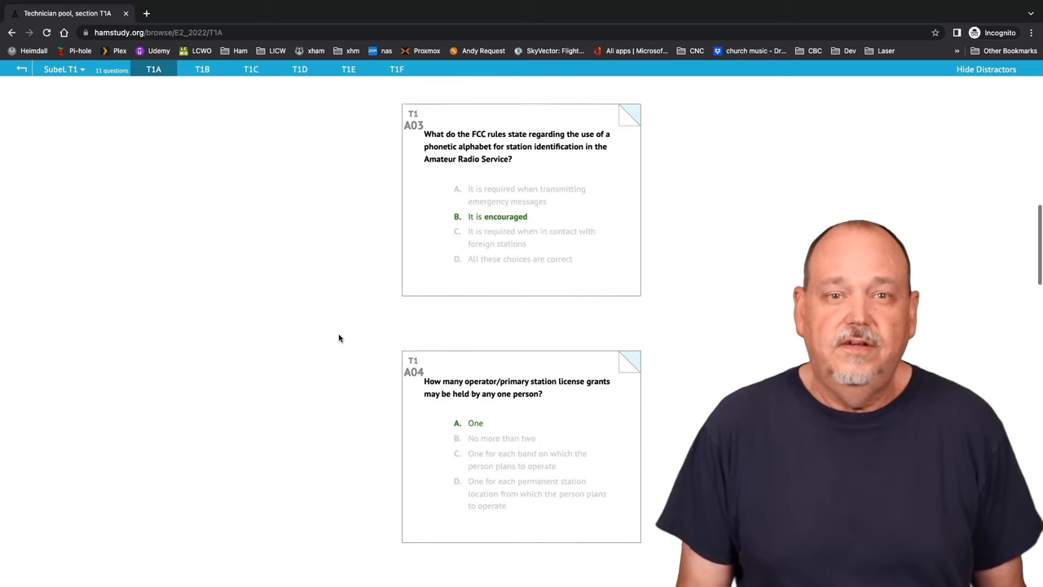
{"action": "scroll", "scroll_direction": "down", "scroll_amount": 3}
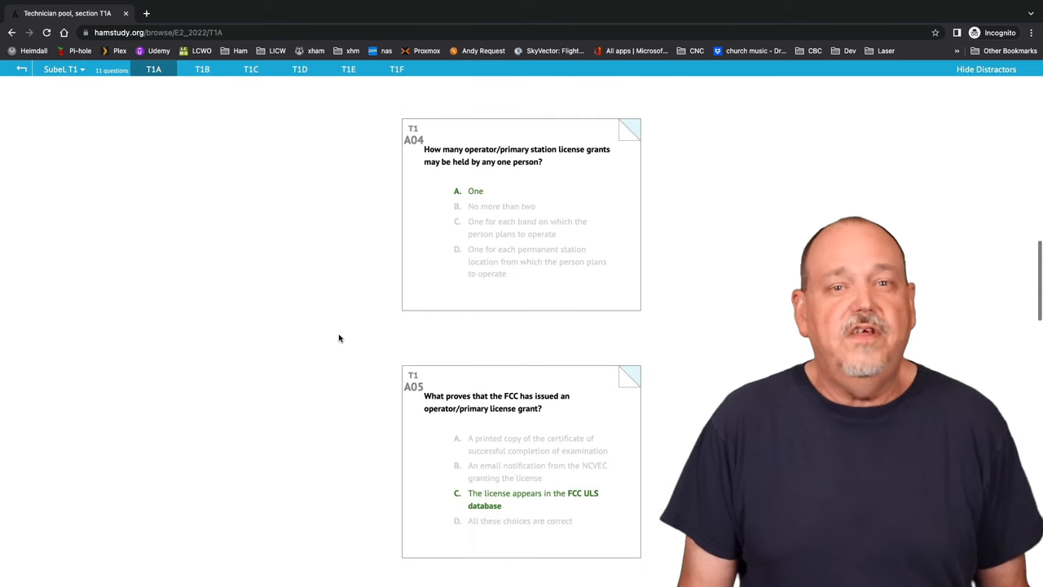
{"action": "scroll", "scroll_direction": "down", "scroll_amount": 3}
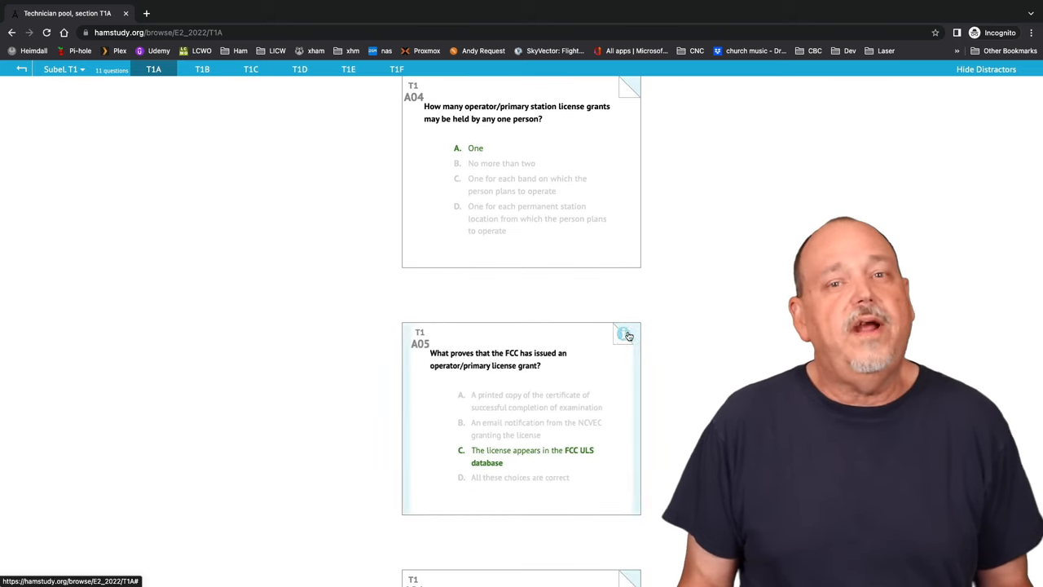
Flip question T1A05's card to read the ultimate proof of licensing explanation.
{"action": "left_click", "coordinate": [626, 335]}
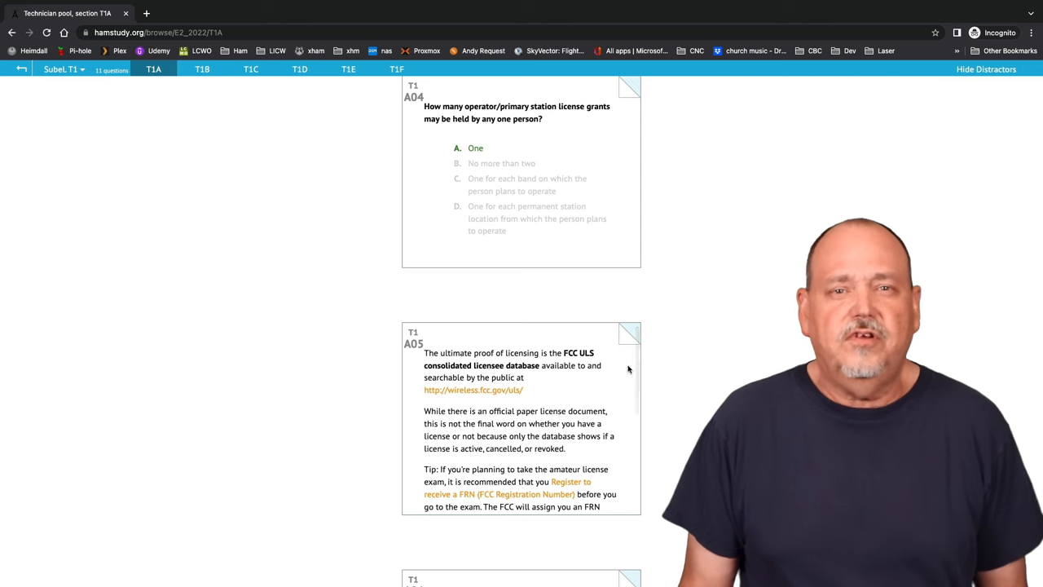
{"action": "left_click", "coordinate": [521, 420]}
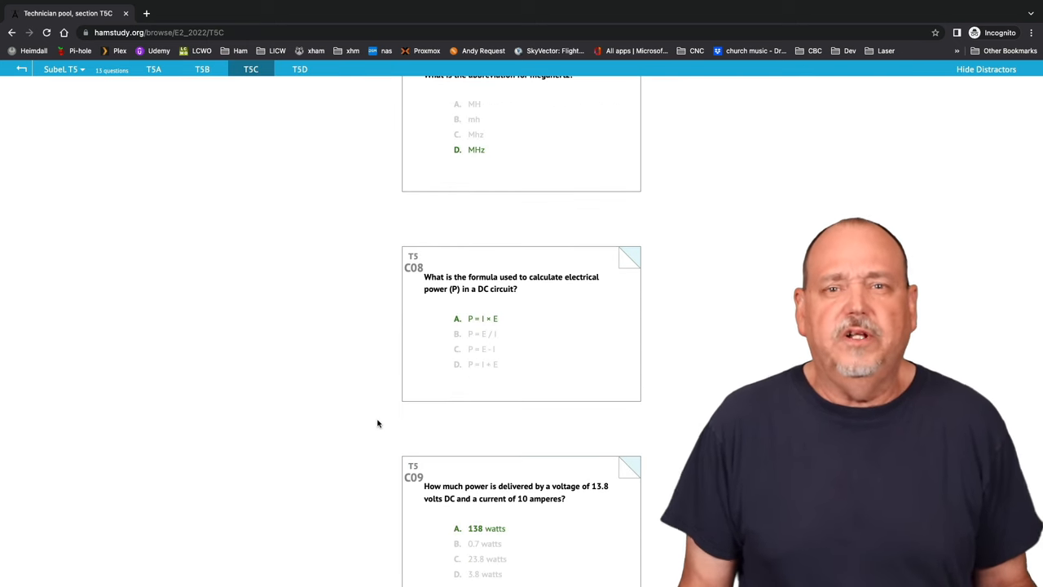
{"action": "mouse_move", "coordinate": [470, 326]}
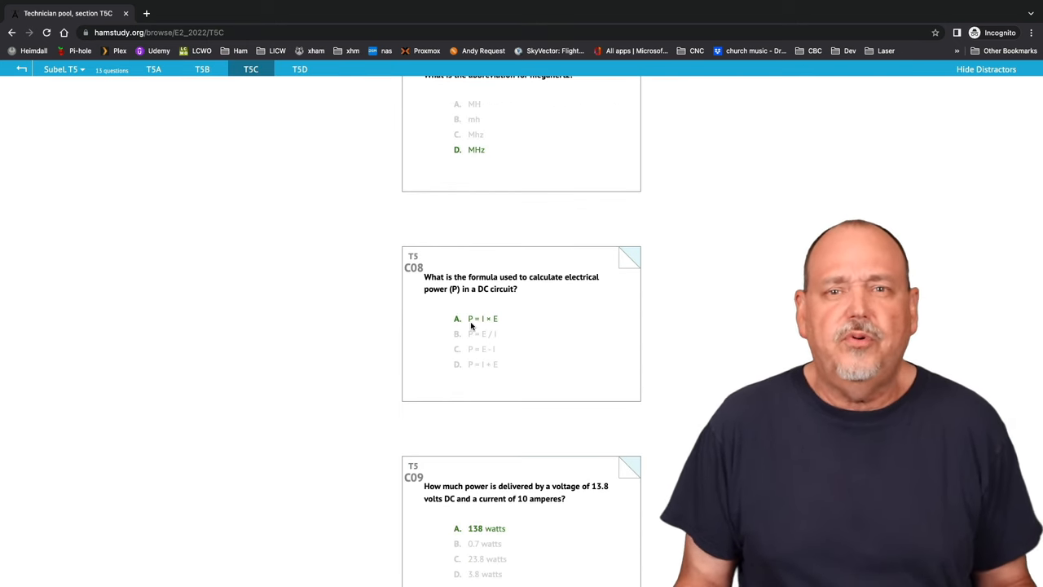
Reveal the electrical power formula explanation on question T5C08, then scroll down.
{"action": "left_click", "coordinate": [629, 257]}
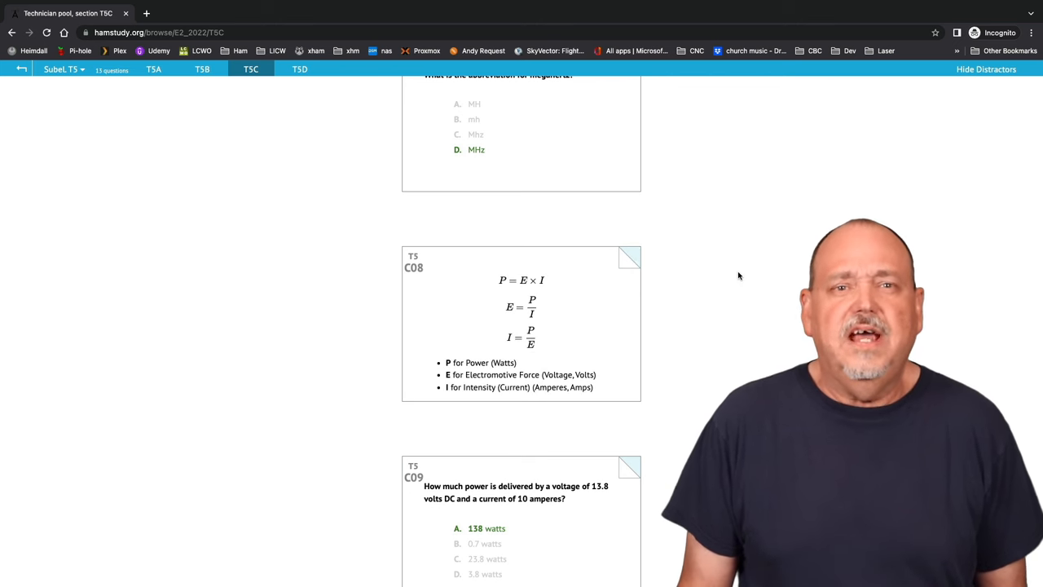
{"action": "scroll", "scroll_direction": "down", "scroll_amount": 3}
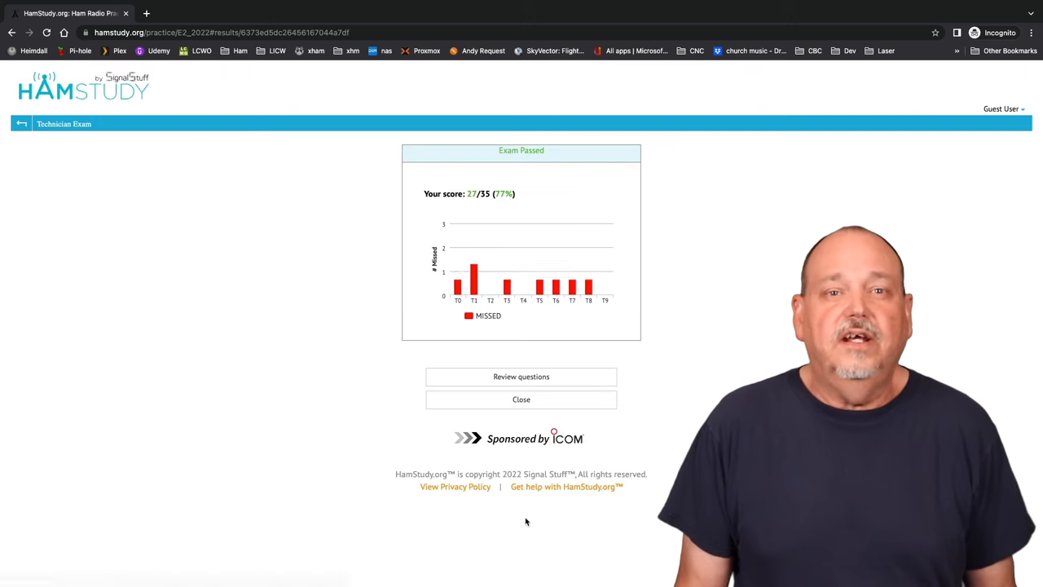
{"action": "mouse_move", "coordinate": [520, 376]}
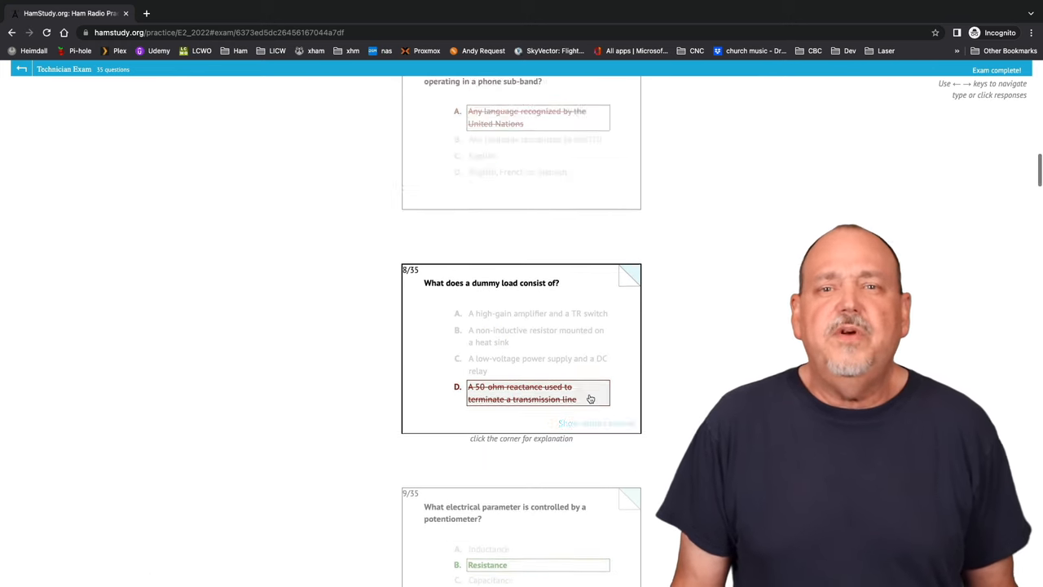
Scroll through the marked practice exam answers, including the missed dummy load question.
{"action": "scroll", "scroll_direction": "down", "scroll_amount": 3}
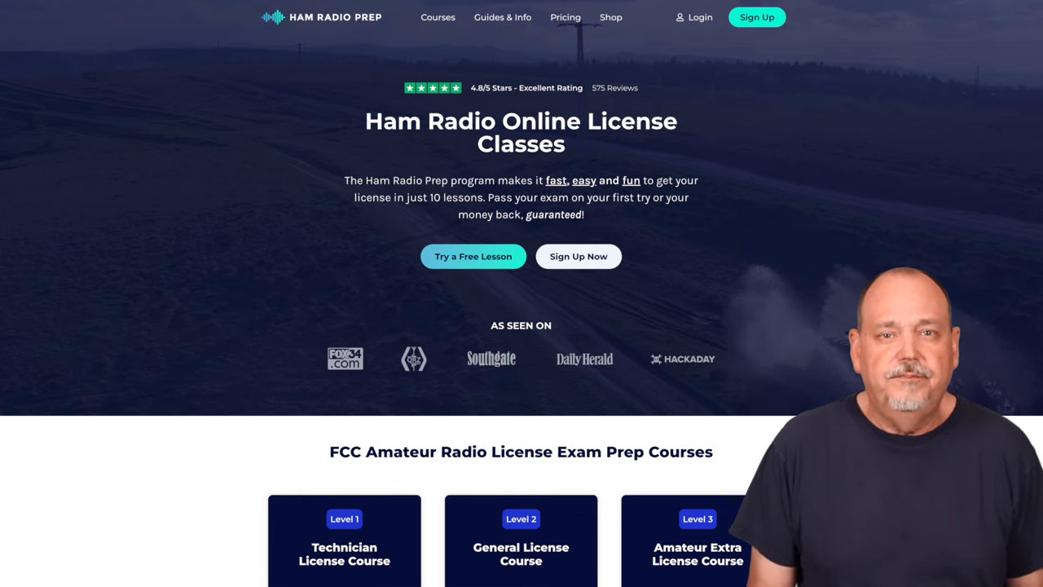
Scroll Ham Radio Prep's home page to the Technician, General and Extra courses.
{"action": "scroll", "scroll_direction": "down", "scroll_amount": 3}
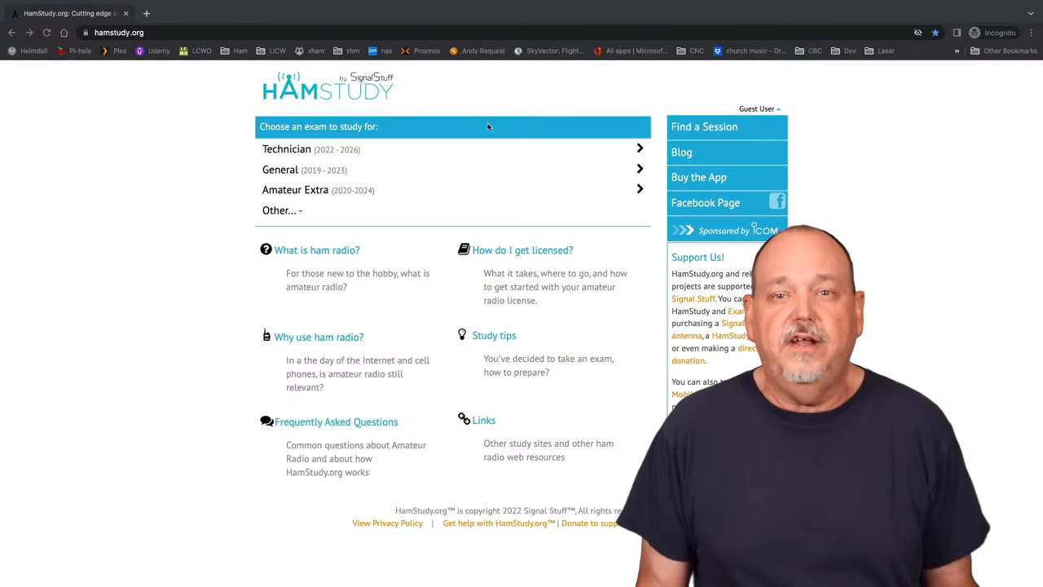
Open Find a Session, filter to Remote sessions, and scroll the results.
{"action": "left_click", "coordinate": [703, 127]}
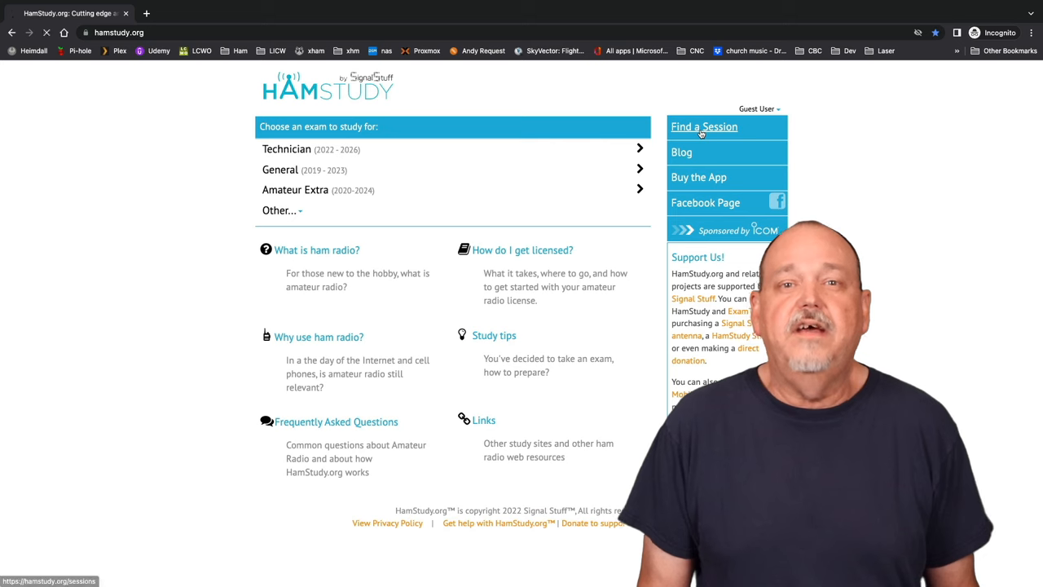
{"action": "left_click", "coordinate": [703, 126]}
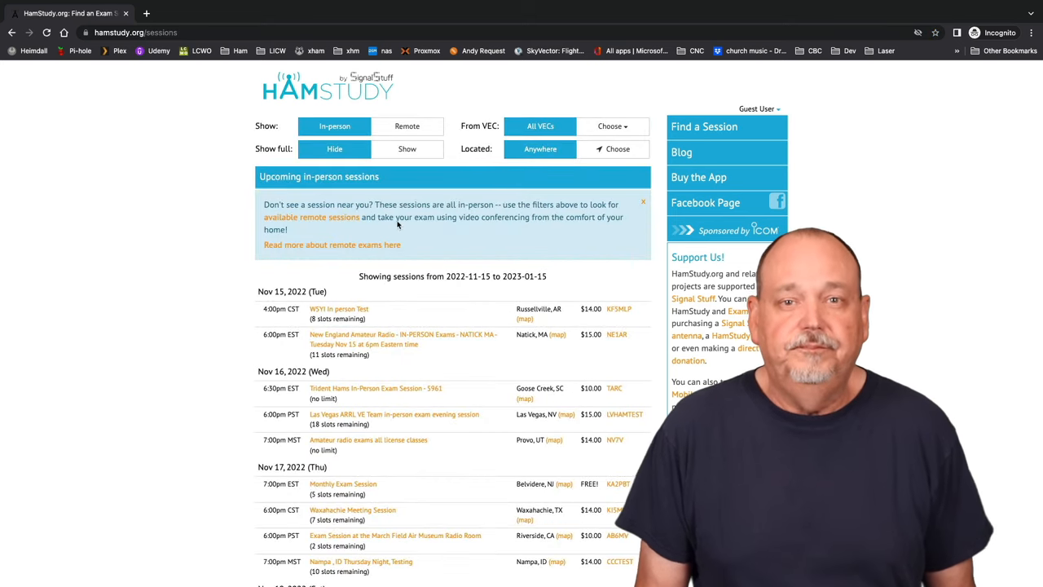
{"action": "left_click", "coordinate": [407, 126]}
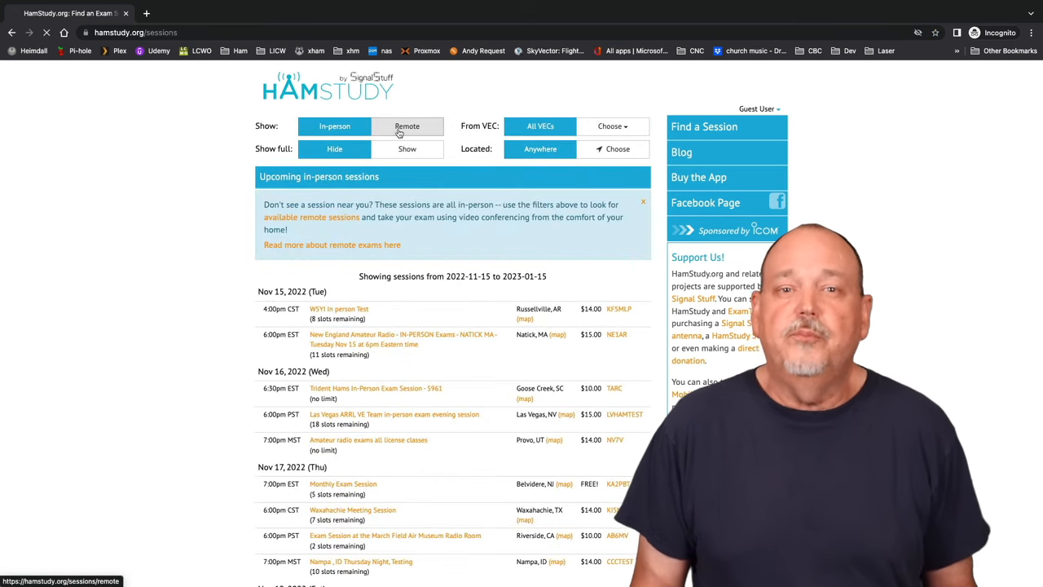
{"action": "left_click", "coordinate": [406, 125]}
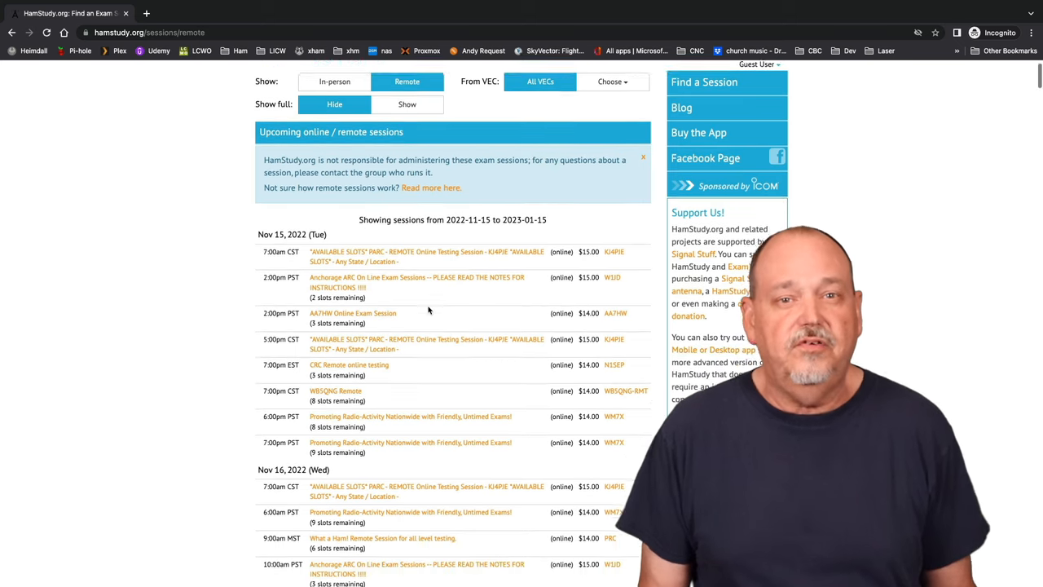
{"action": "scroll", "scroll_direction": "down", "scroll_amount": 3}
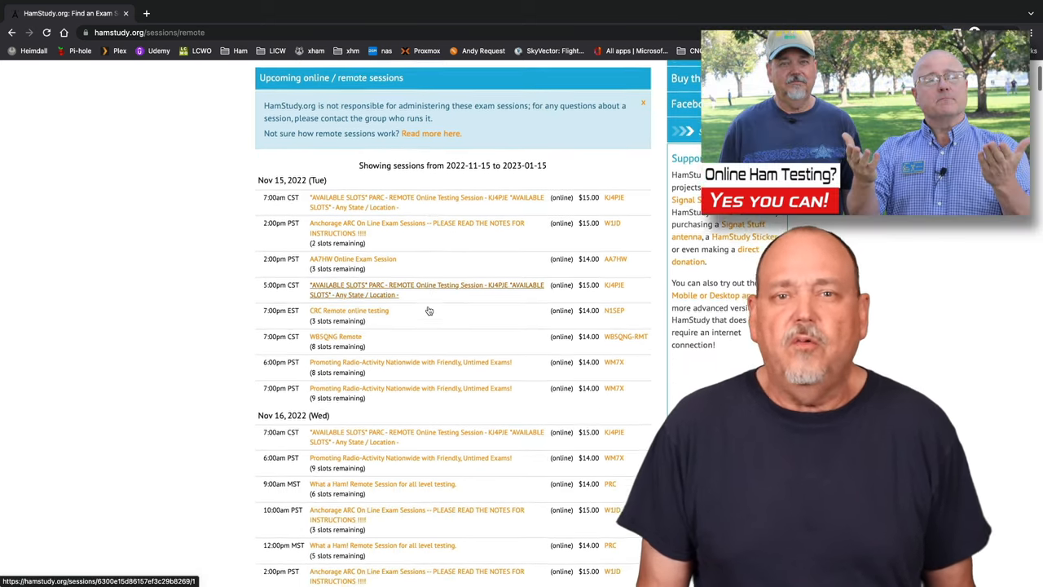
{"action": "scroll", "scroll_direction": "down", "scroll_amount": 3}
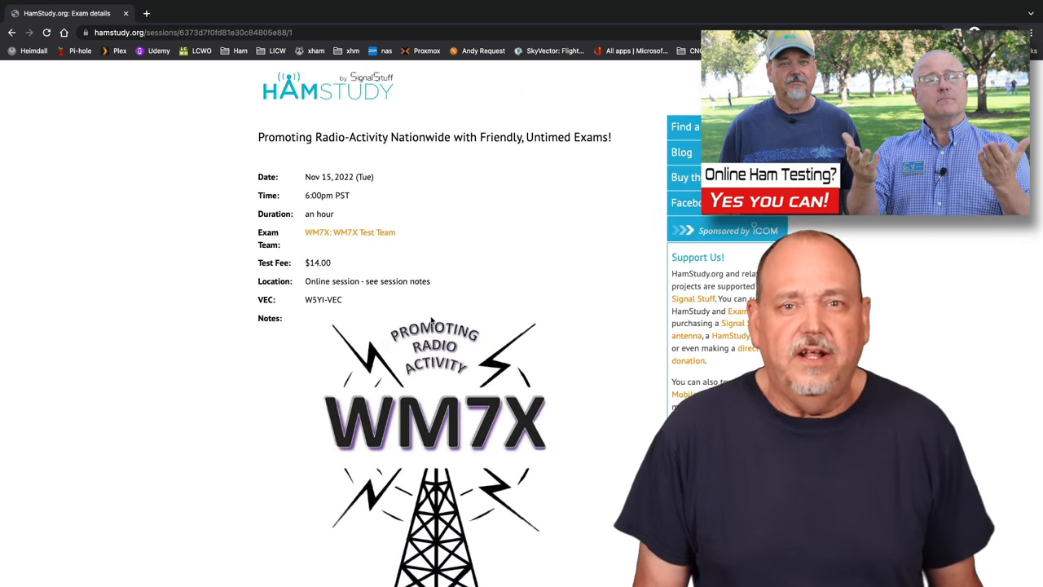
Scroll the WM7X session details down to the 'Let's do this!' notes.
{"action": "scroll", "scroll_direction": "down", "scroll_amount": 3}
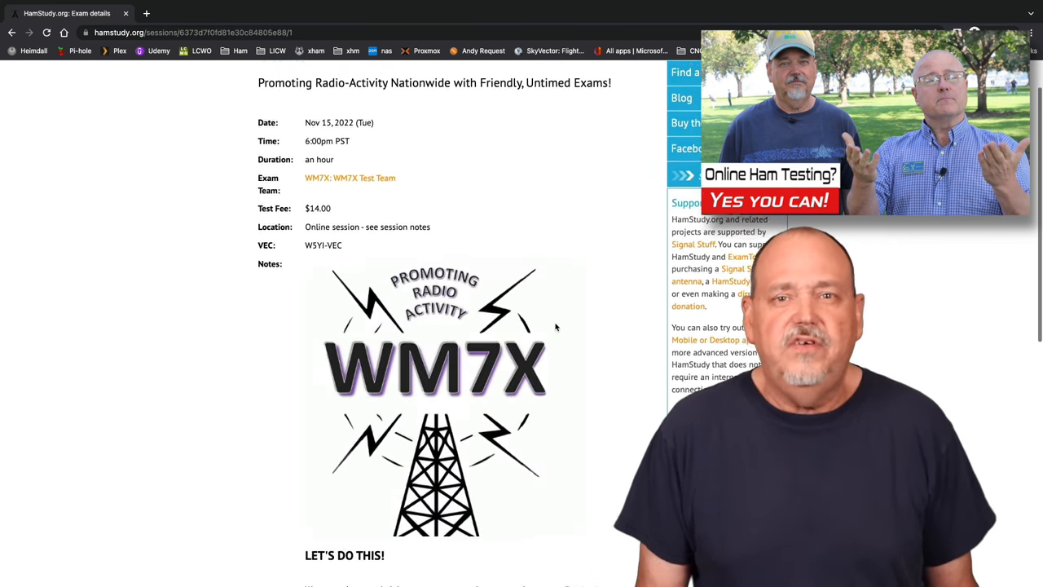
{"action": "scroll", "scroll_direction": "down", "scroll_amount": 3}
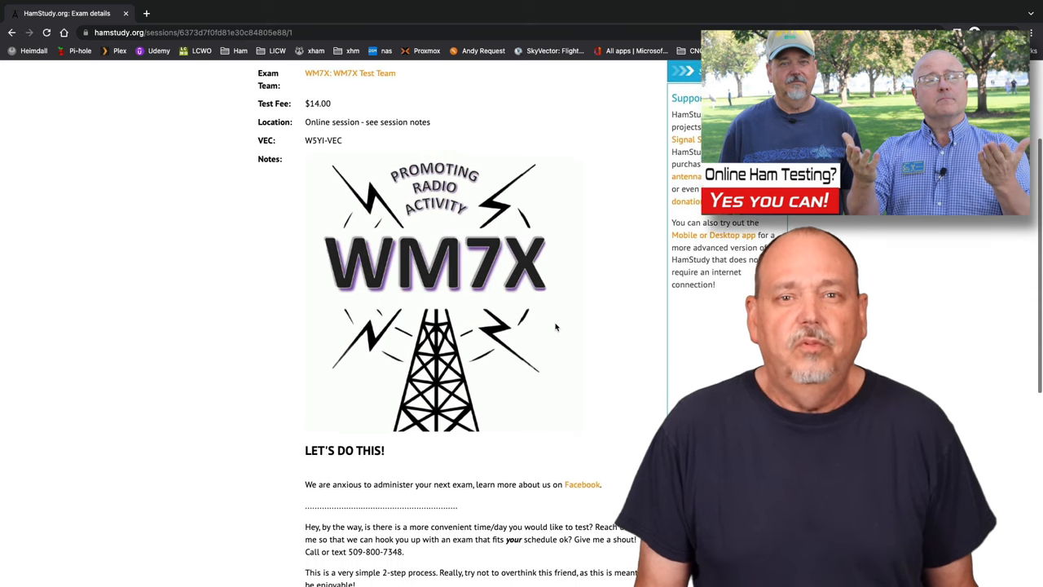